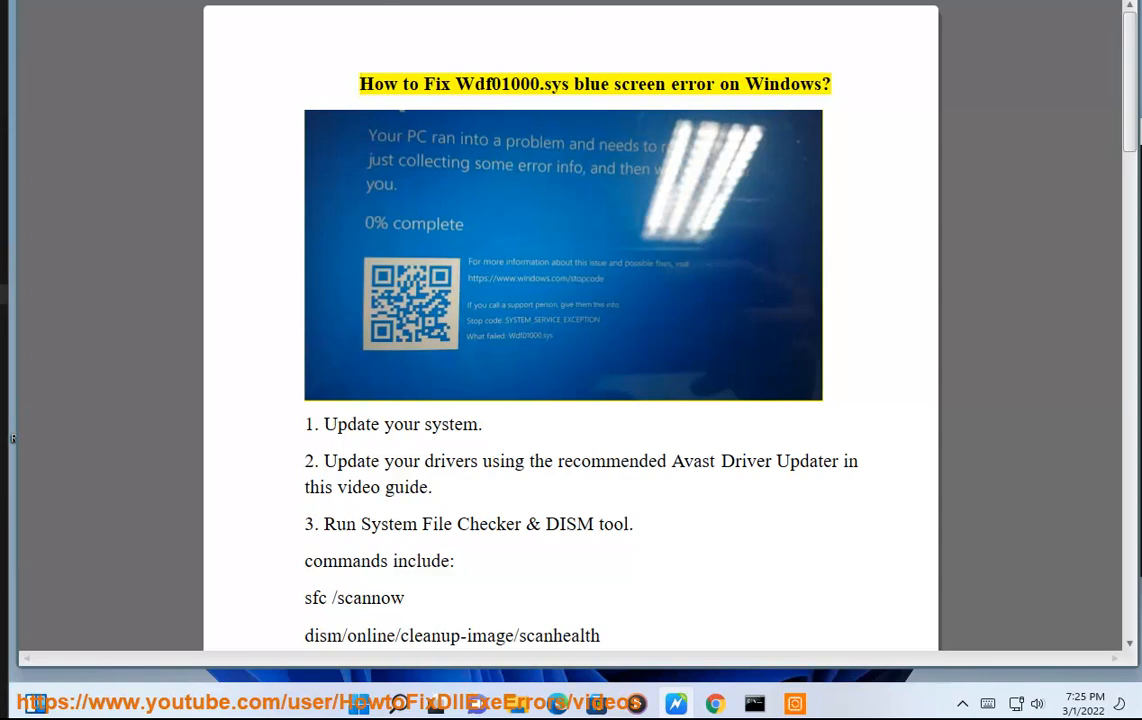
# Launch Avast Driver Updater and an administrator Command Prompt, approving the UAC prompt
pyautogui.doubleClick(498, 84)
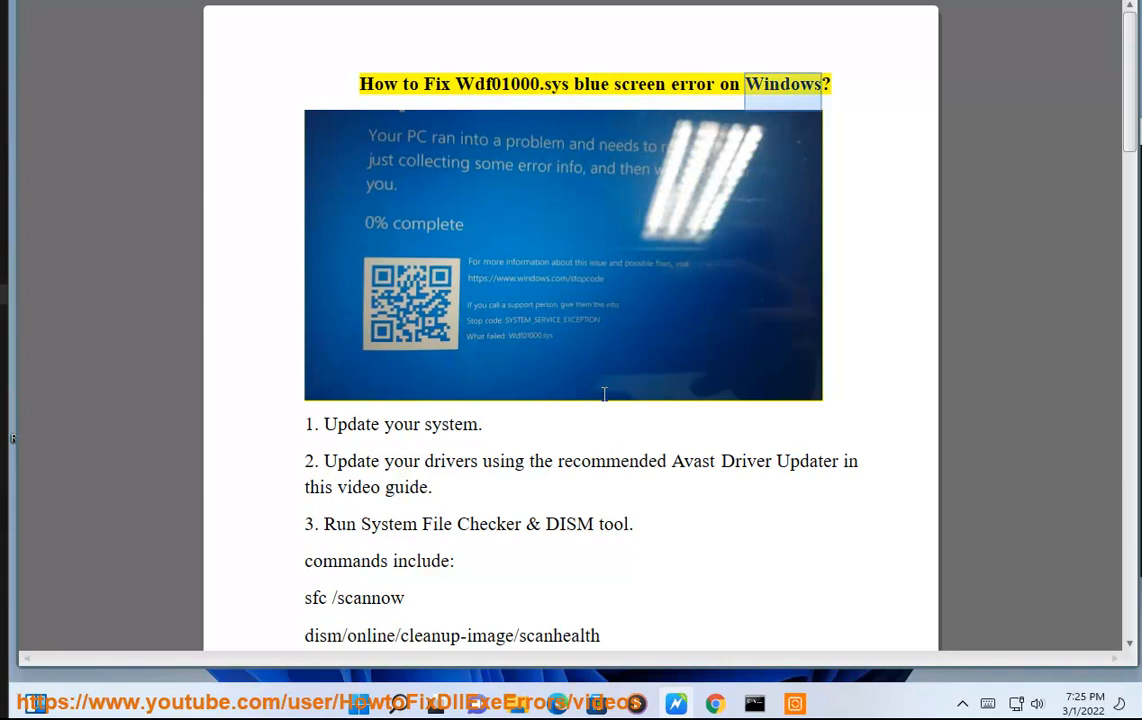
pyautogui.click(356, 704)
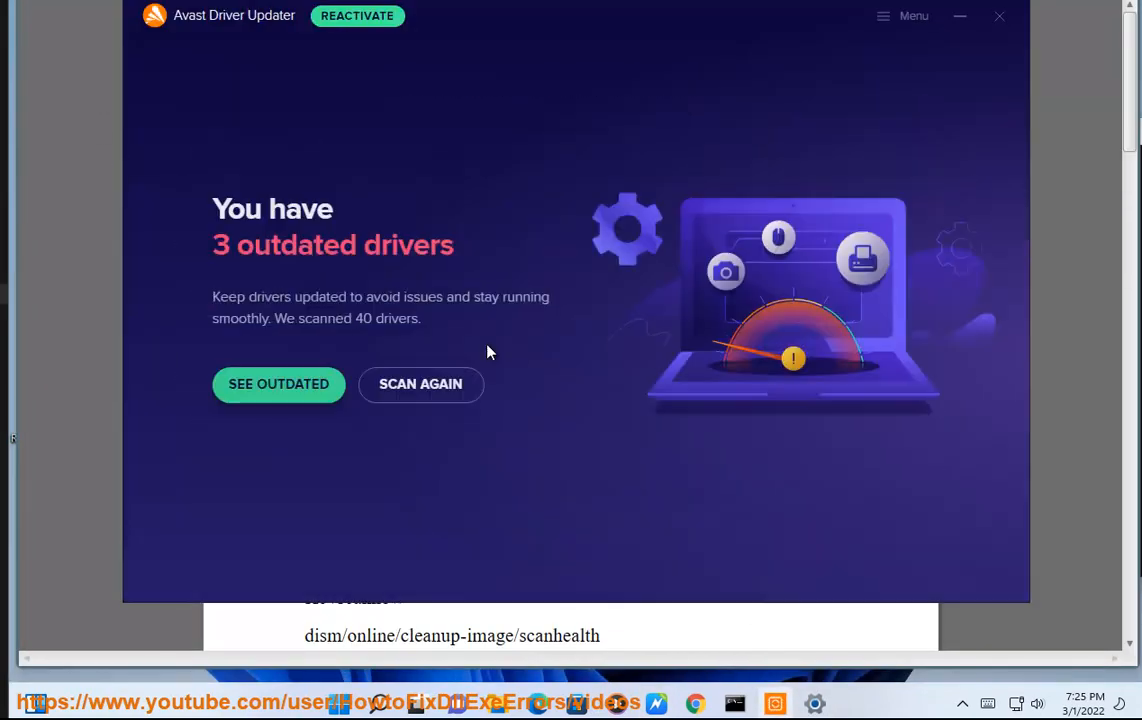
pyautogui.click(420, 384)
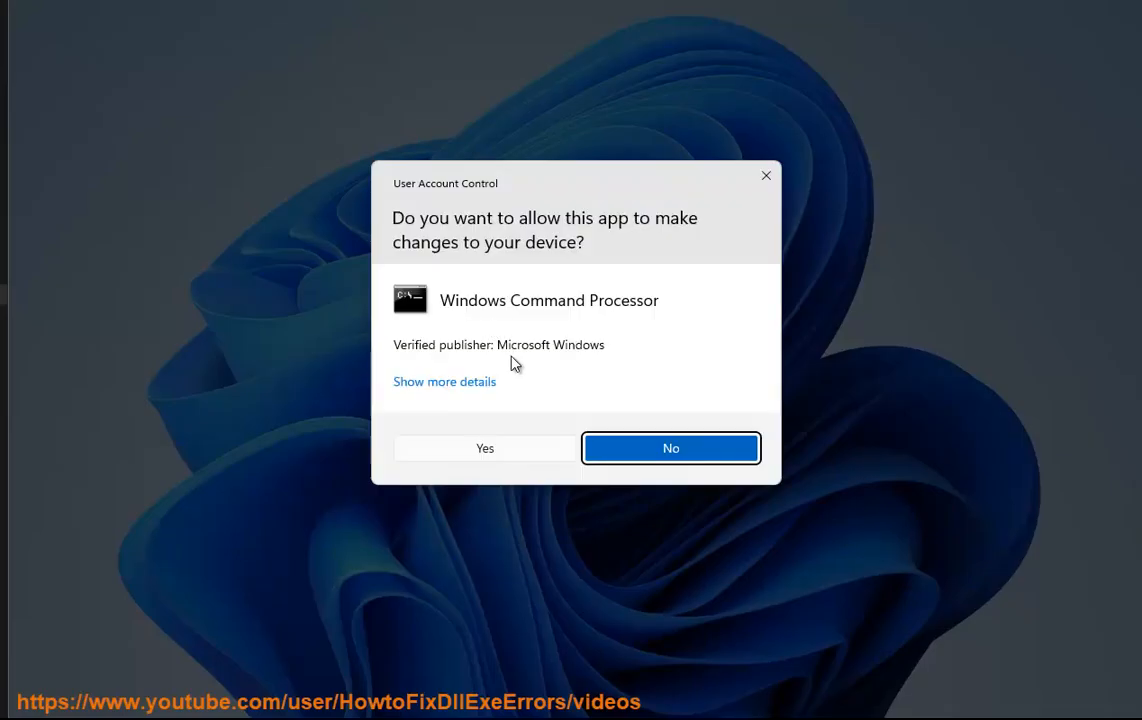
pyautogui.click(484, 448)
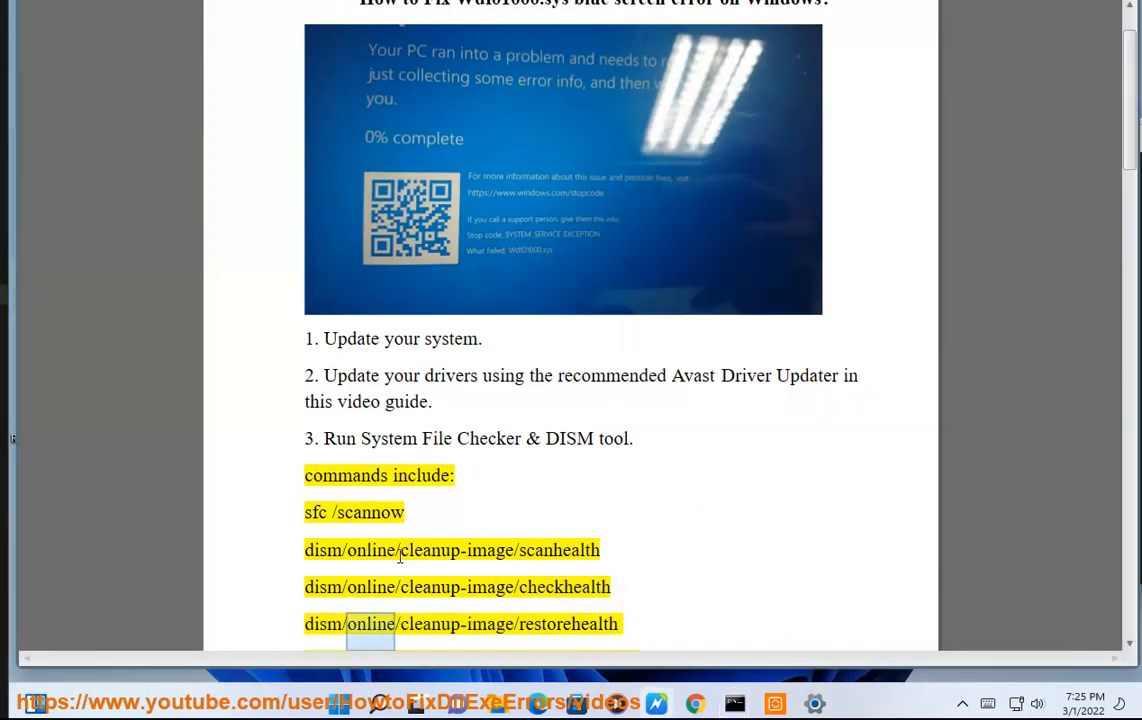
# Review guide steps 4-6 (chkdsk through reinstalling the app) with the elevated prompt alongside
pyautogui.scroll(-3)
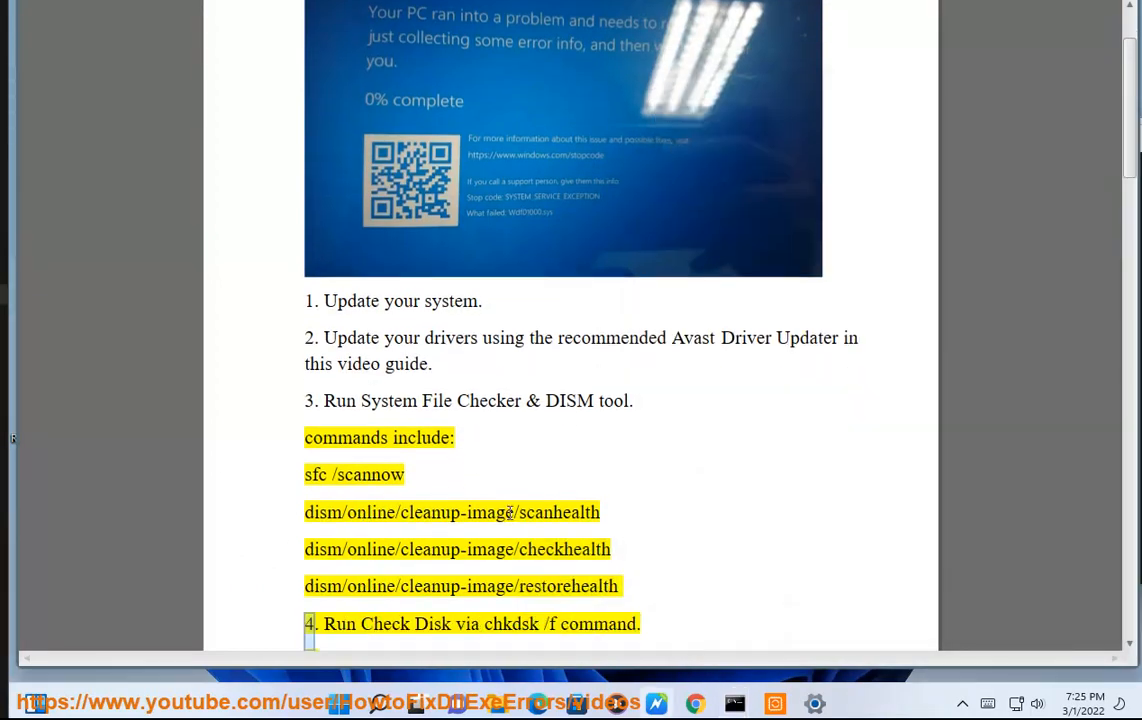
pyautogui.doubleClick(512, 624)
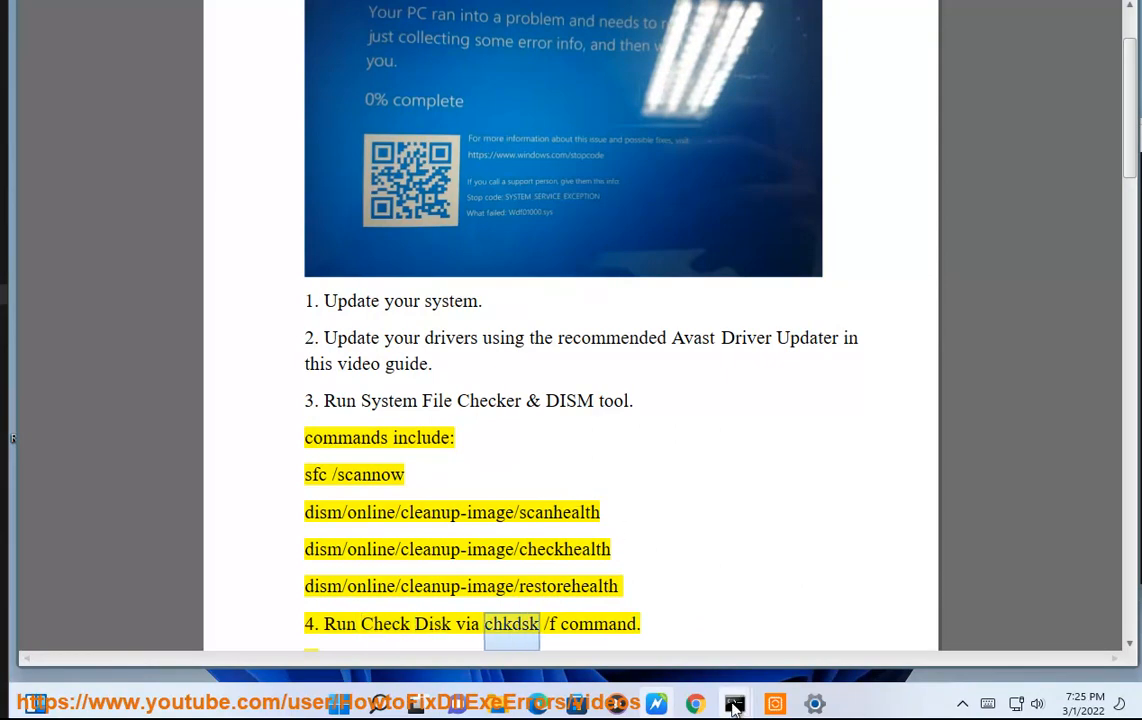
pyautogui.click(736, 704)
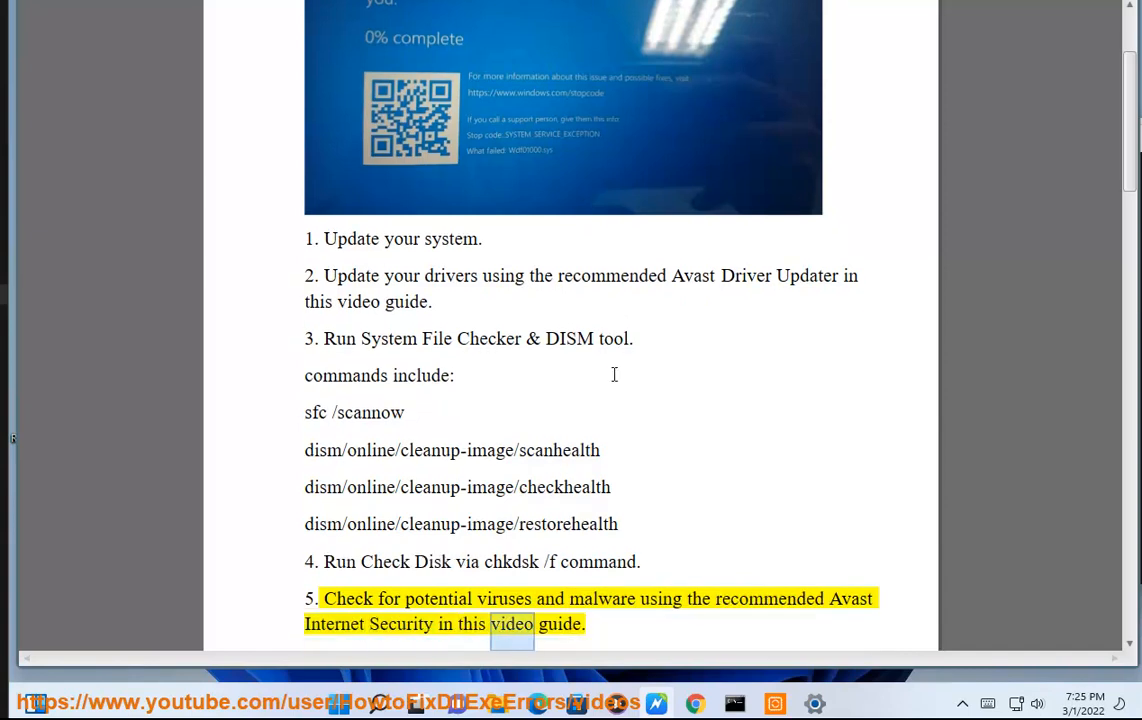
pyautogui.scroll(-3)
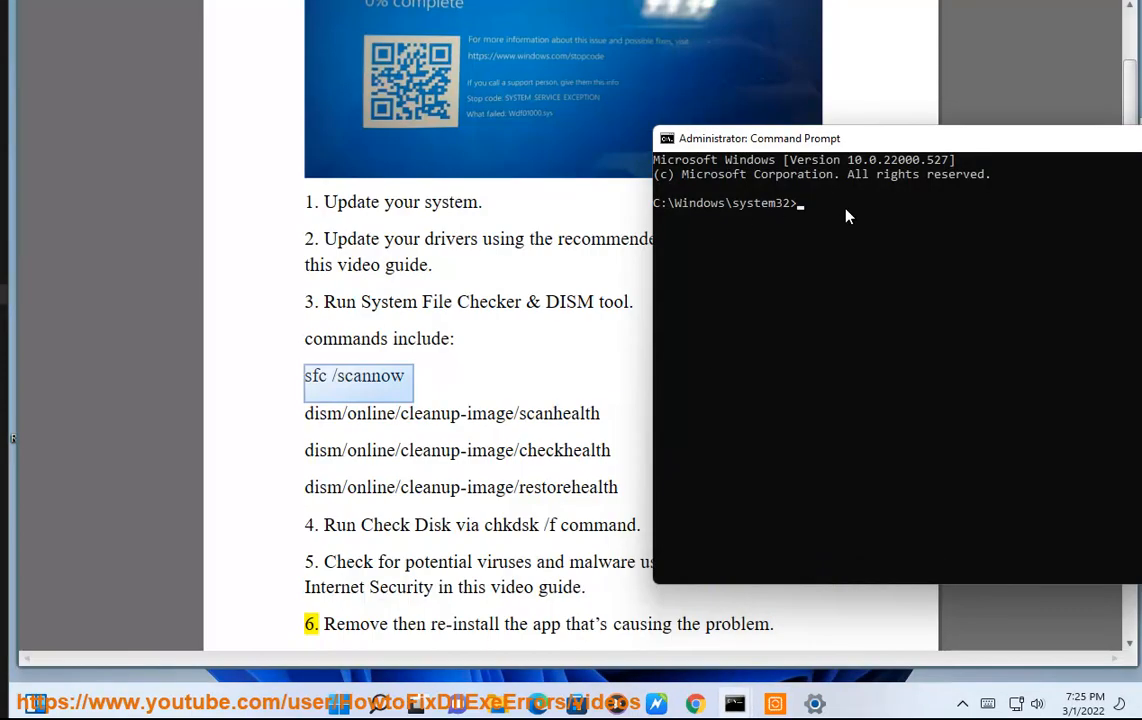
# Enter the sfc /scannow and chkdsk /f commands at the administrator prompt
pyautogui.write('SFC')
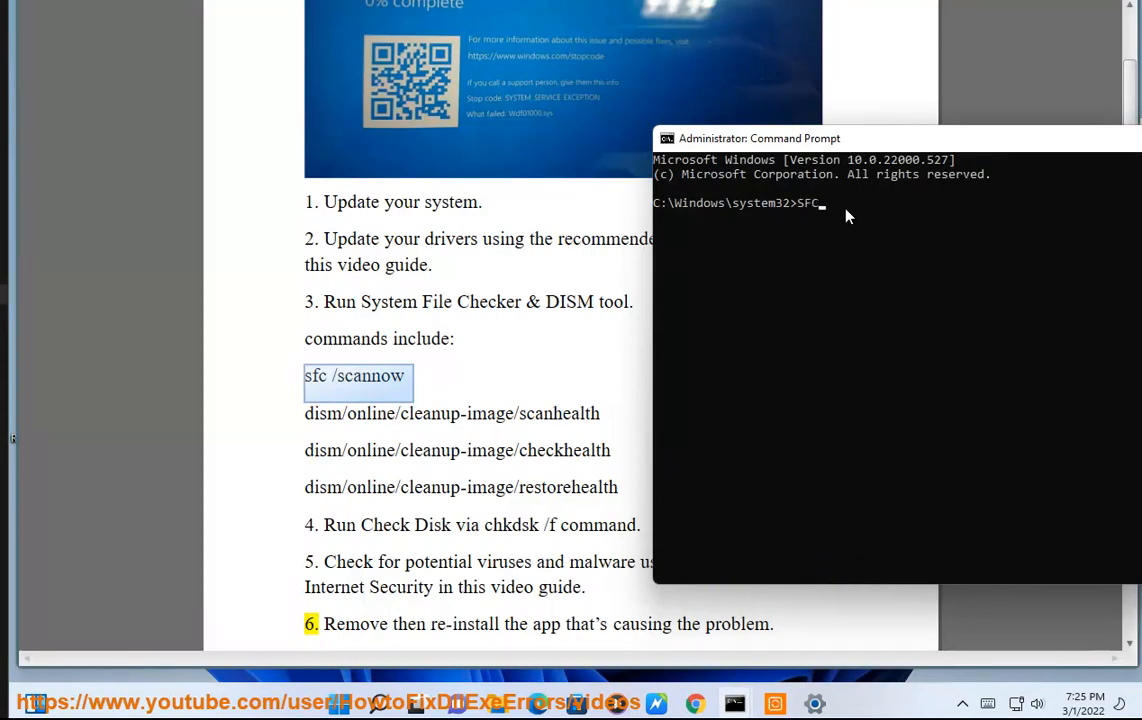
pyautogui.write('SCA')
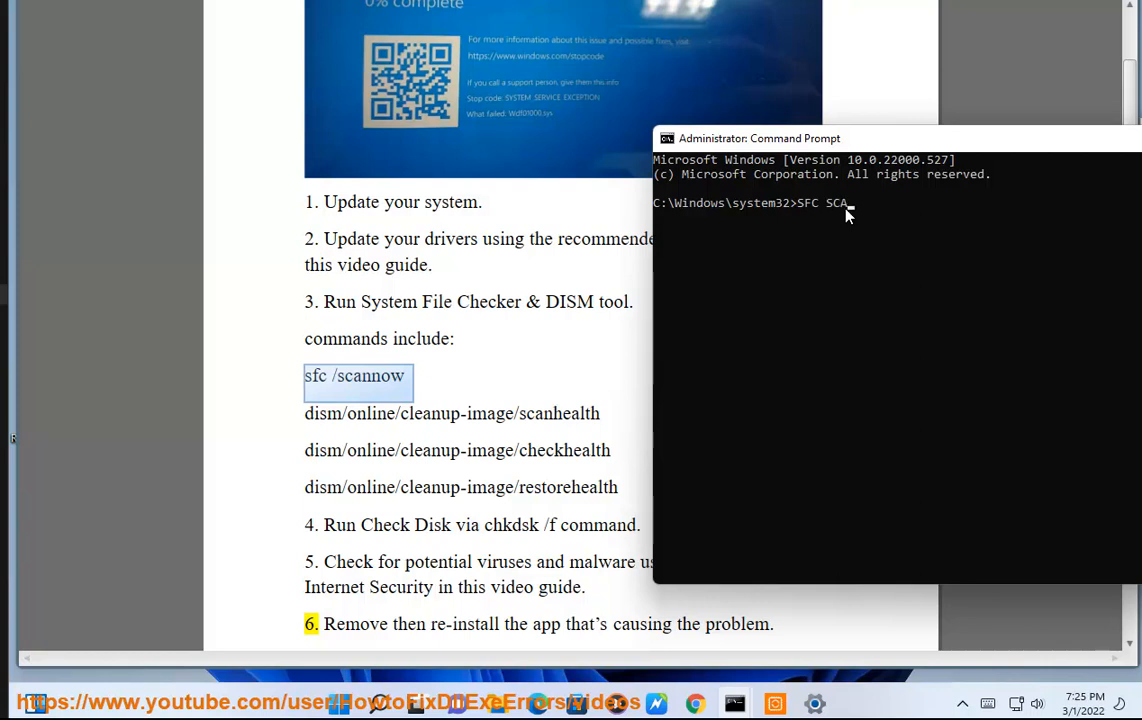
pyautogui.write('NNOW')
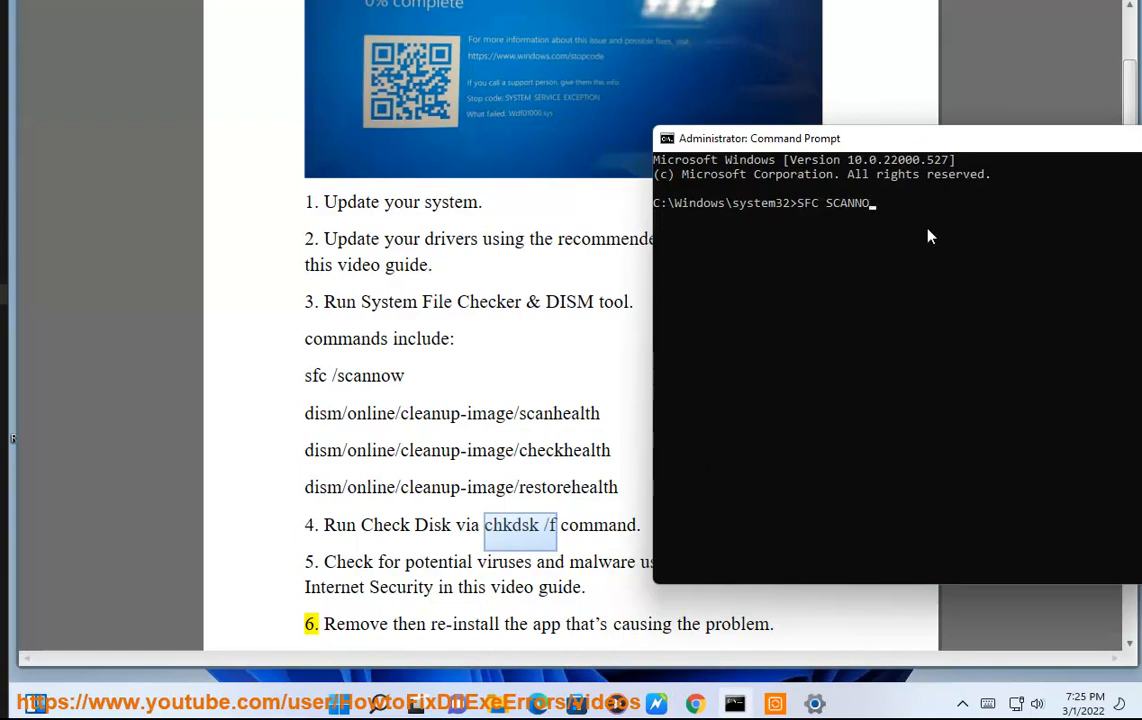
pyautogui.write('chkdsk /f')
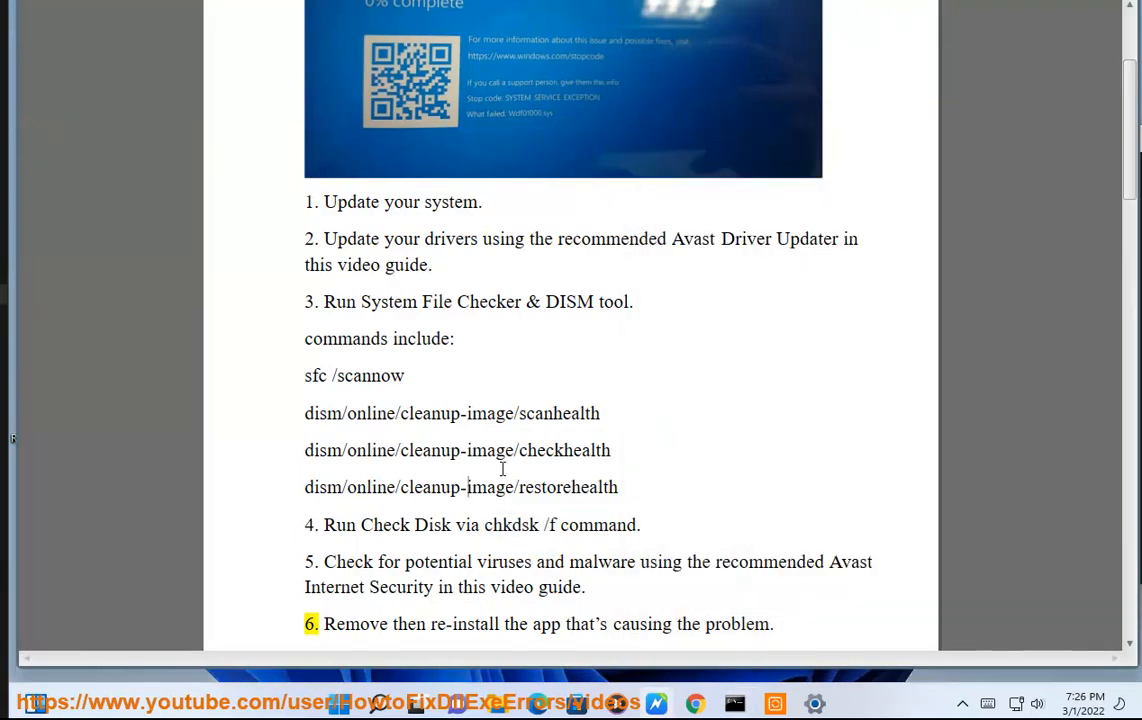
# Move past page 1 to step 7, Microsoft's online blue screen troubleshooter
pyautogui.doubleClick(464, 624)
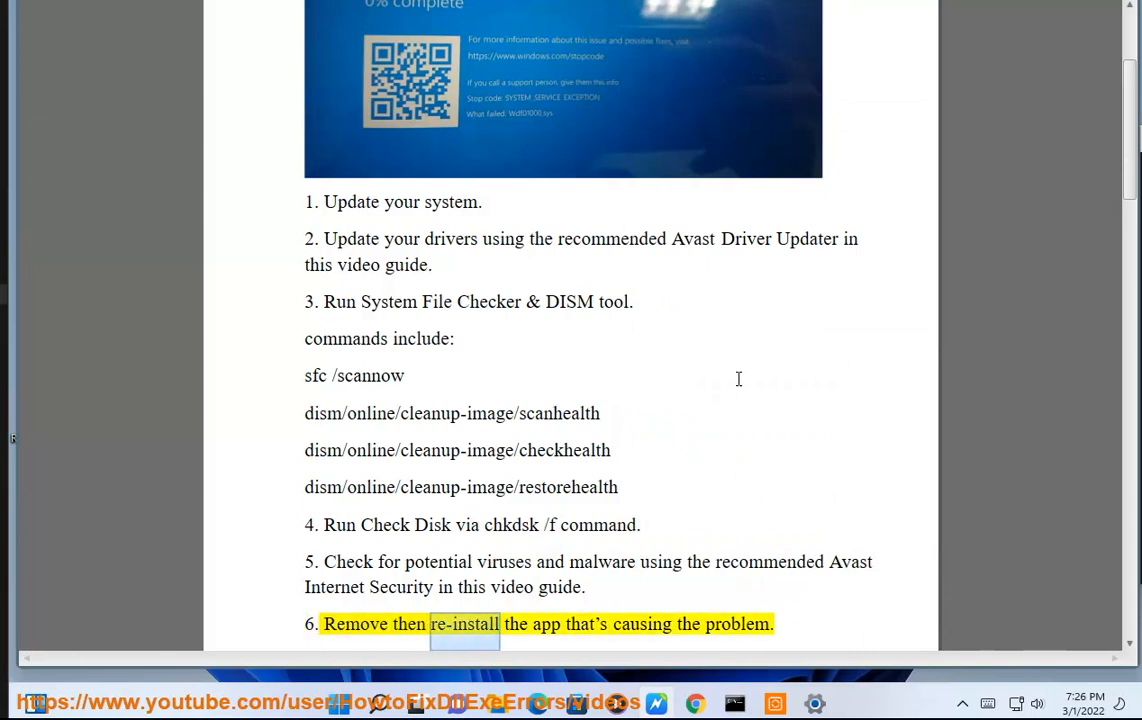
pyautogui.scroll(-3)
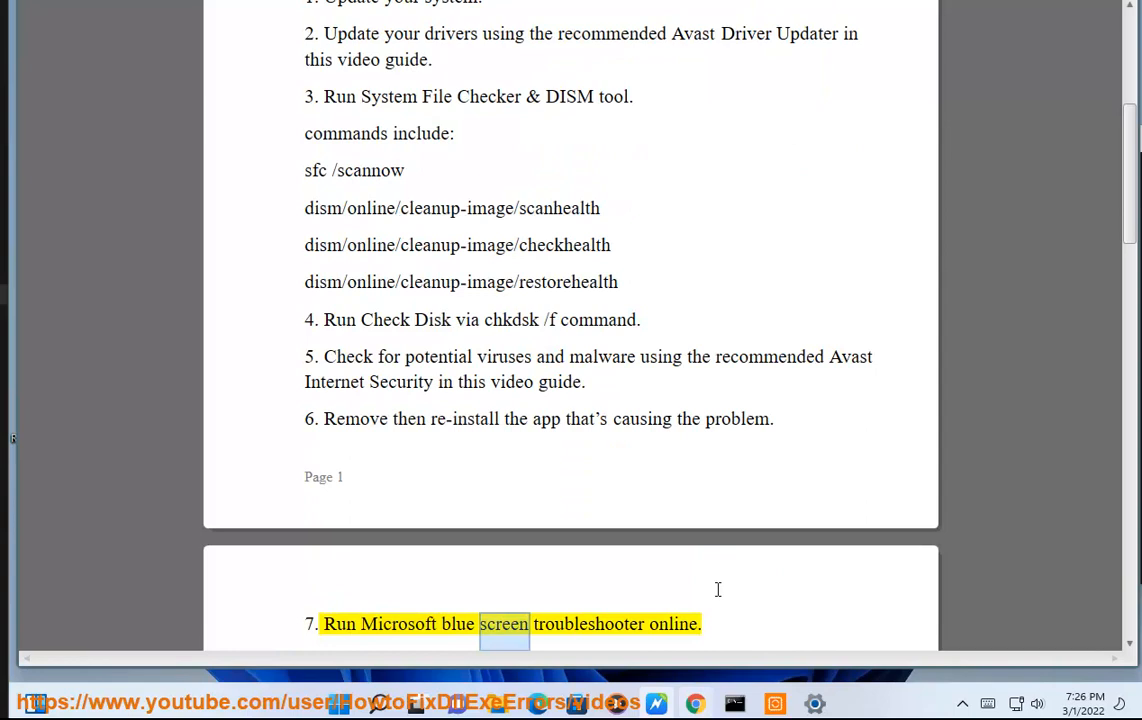
pyautogui.scroll(-3)
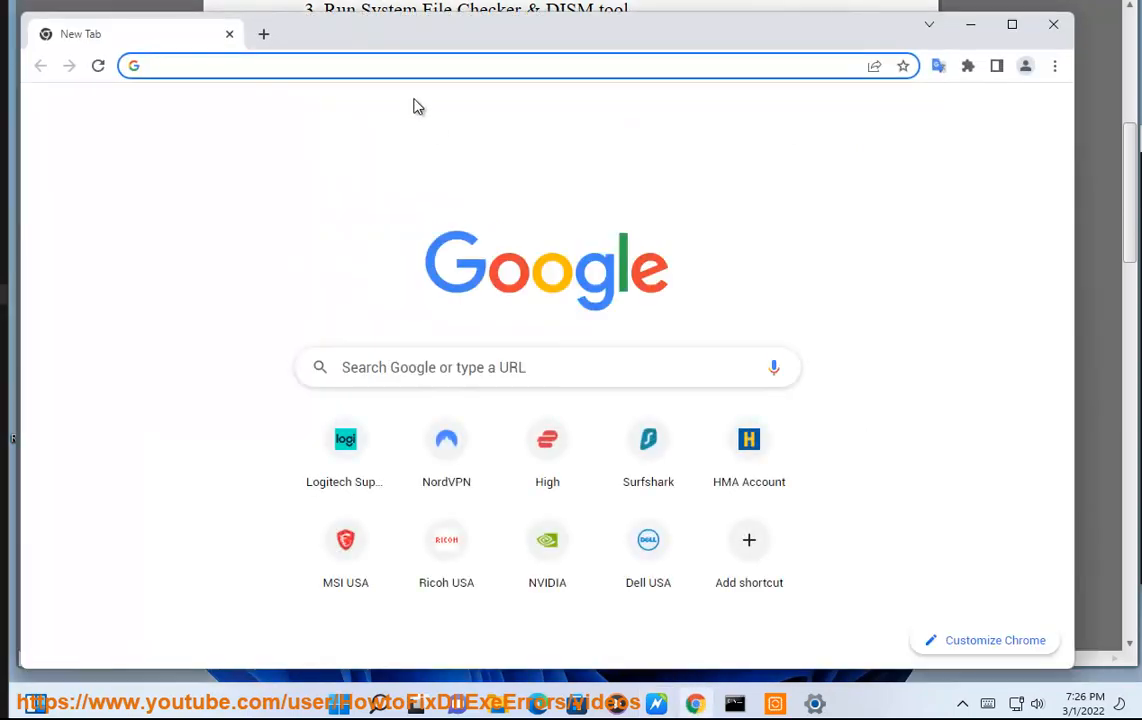
# Search for troubleshoot blue screen errors and read the Microsoft Support article down to Step 1
pyautogui.write('TR')
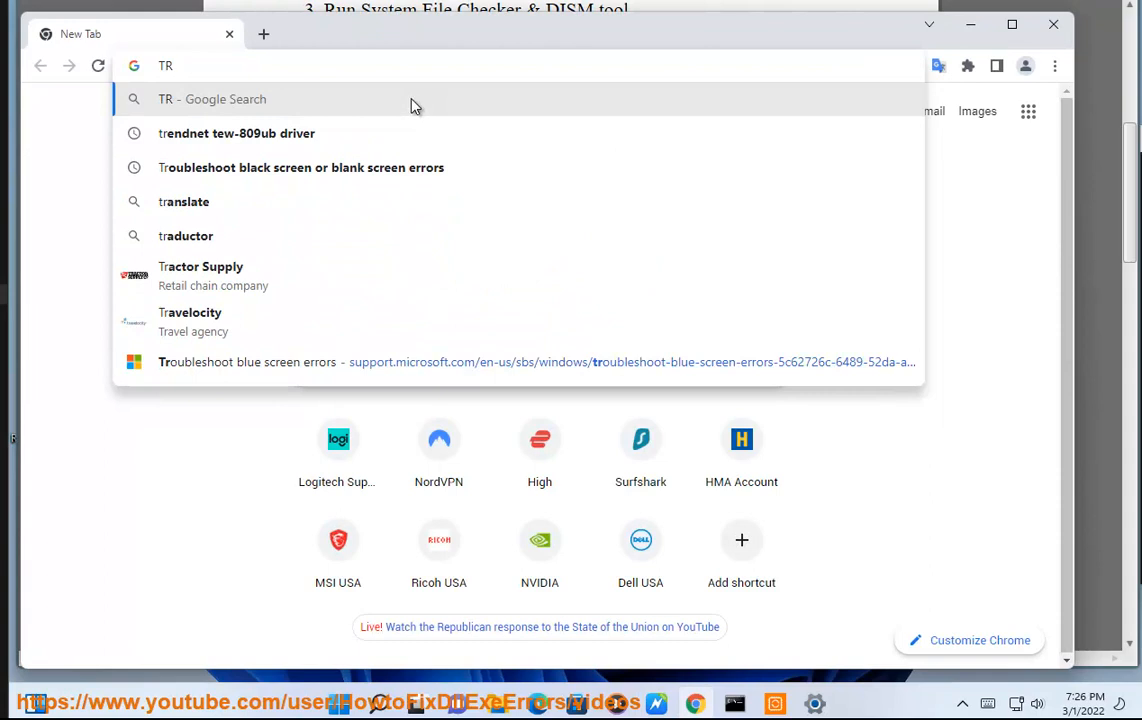
pyautogui.click(300, 168)
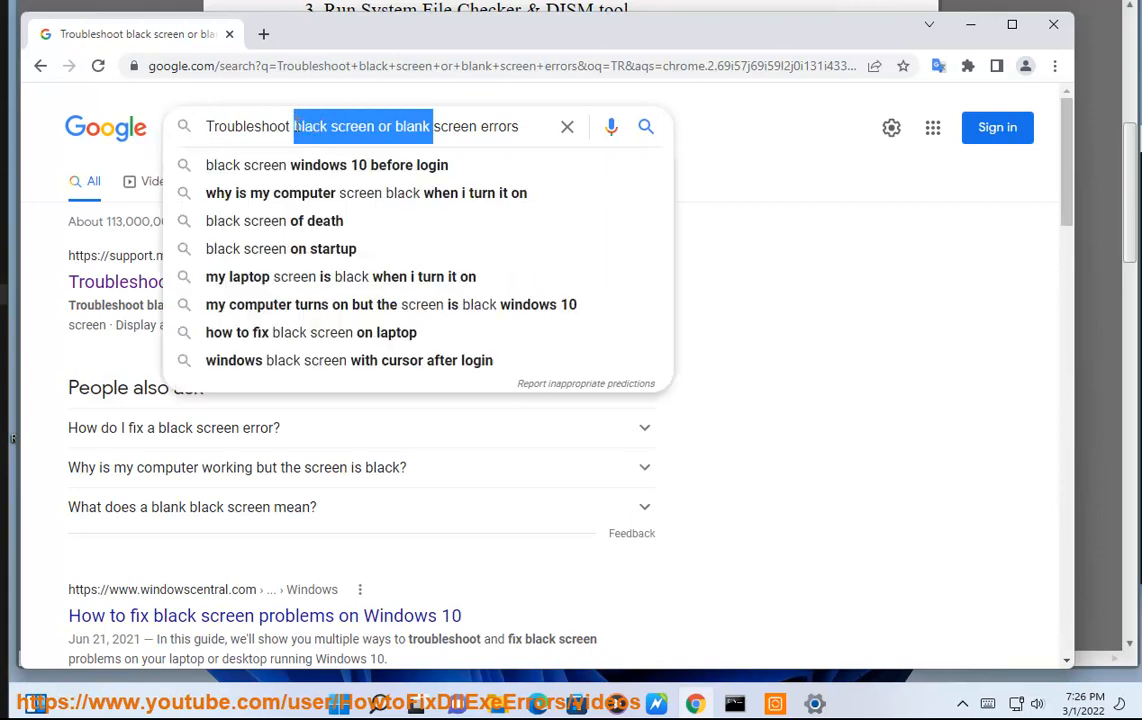
pyautogui.write('BLUE')
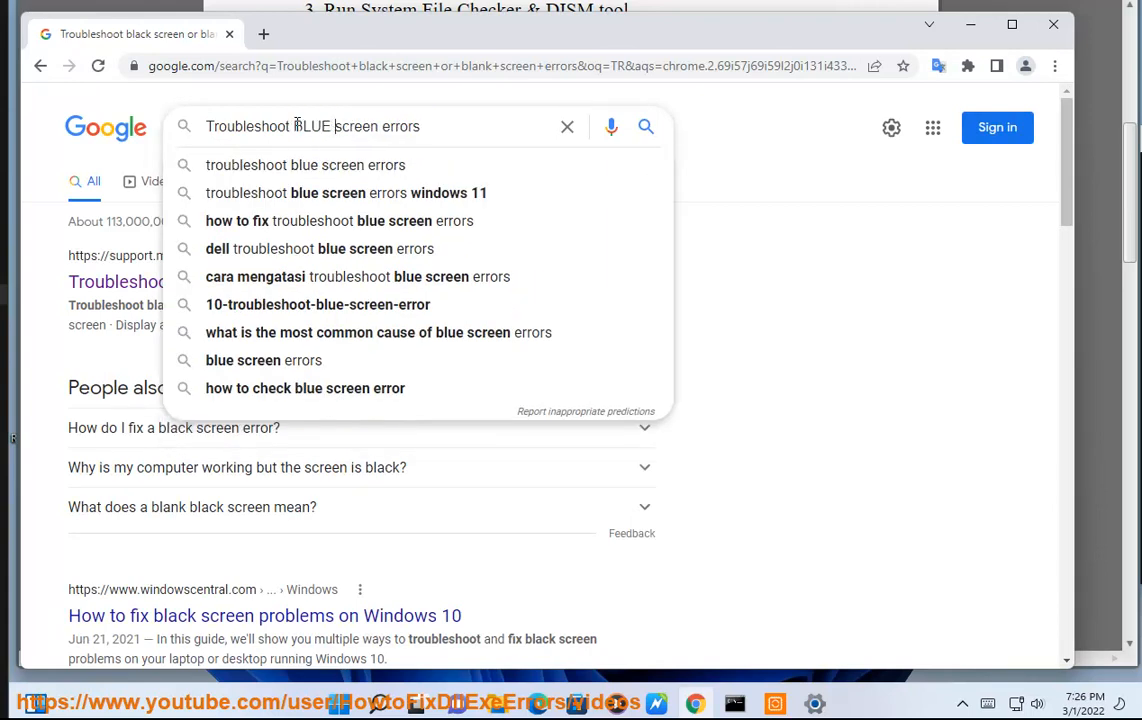
pyautogui.click(264, 34)
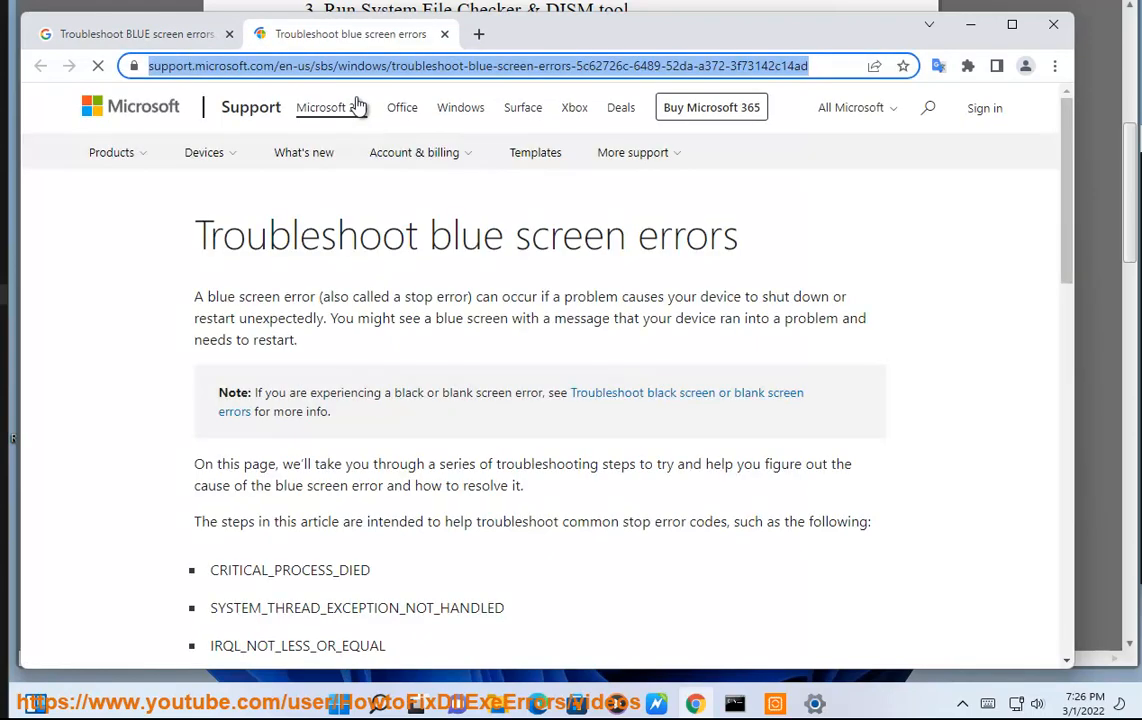
pyautogui.scroll(-3)
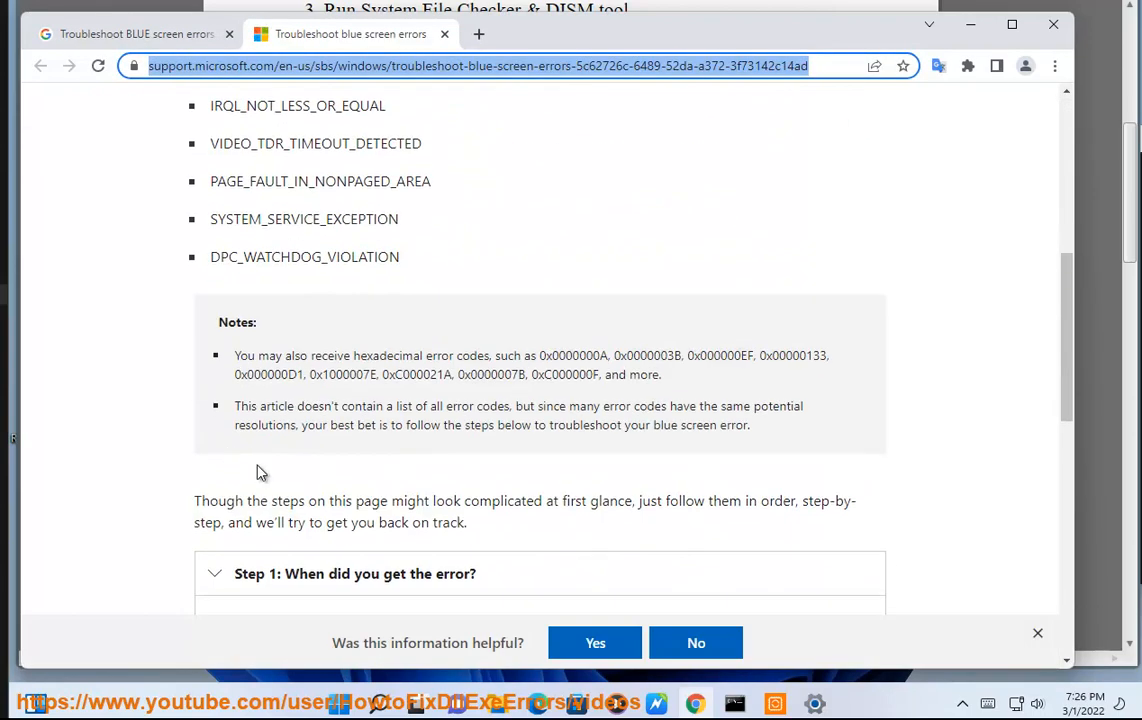
pyautogui.scroll(-3)
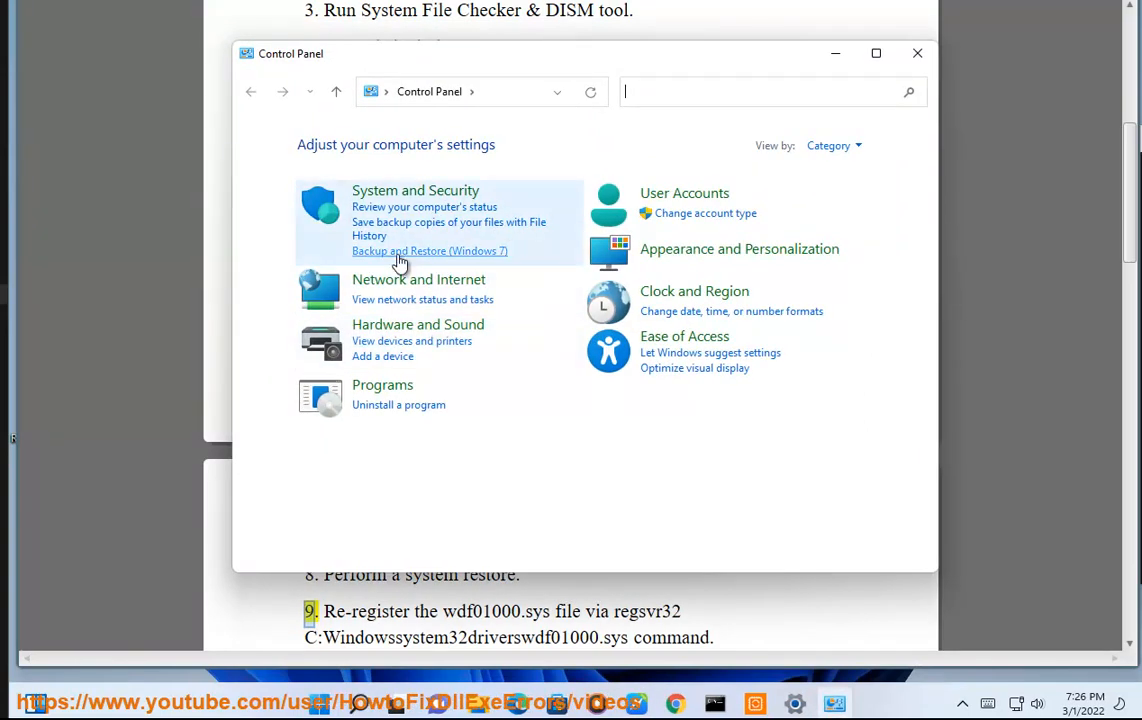
# View Backup and Restore (Windows 7) in Control Panel, which reports no backup configured
pyautogui.click(428, 252)
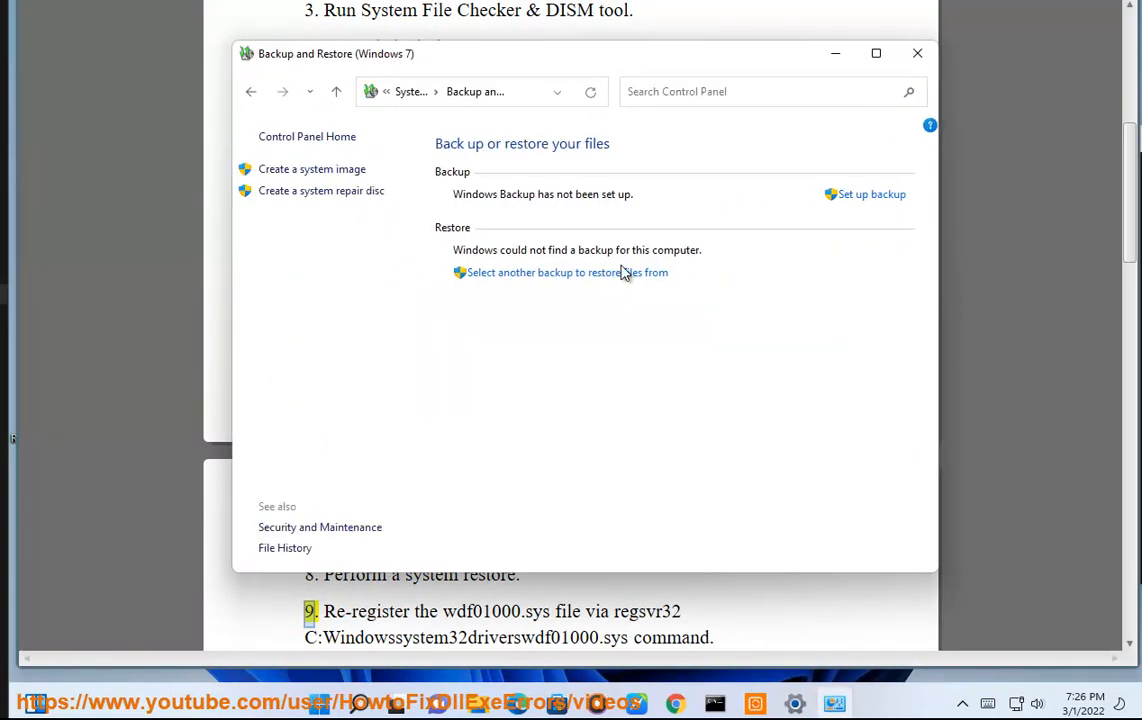
pyautogui.click(916, 52)
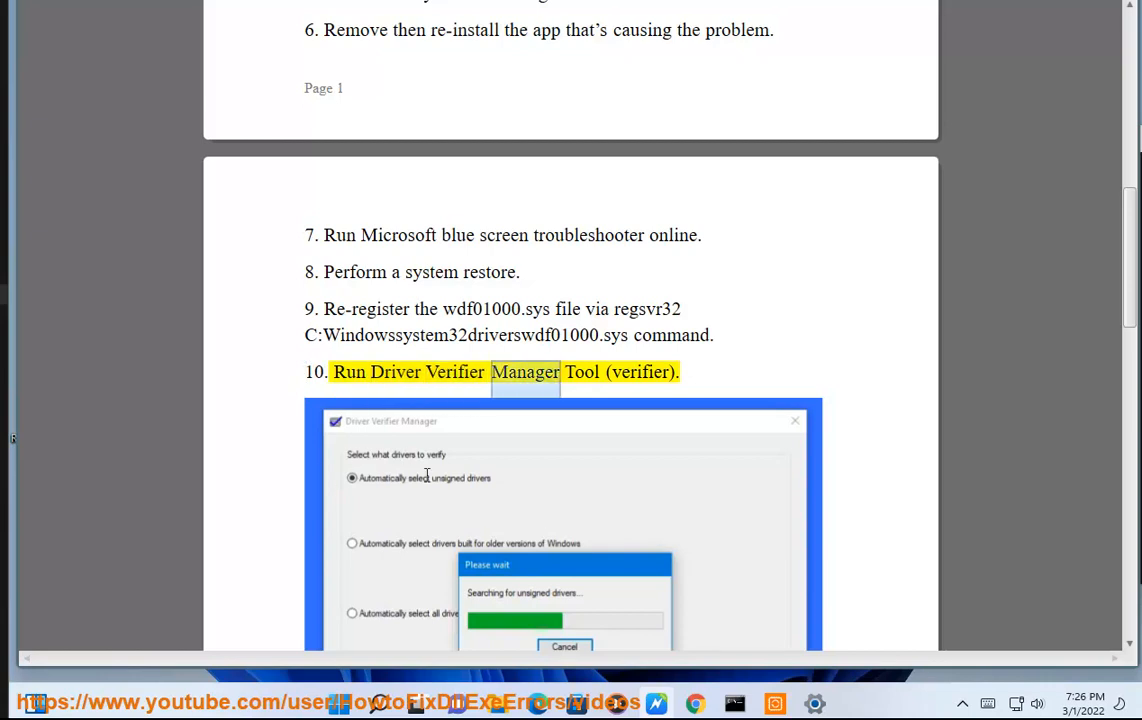
# Reach fix 10, Run Driver Verifier Manager Tool (verifier), and launch it
pyautogui.scroll(-3)
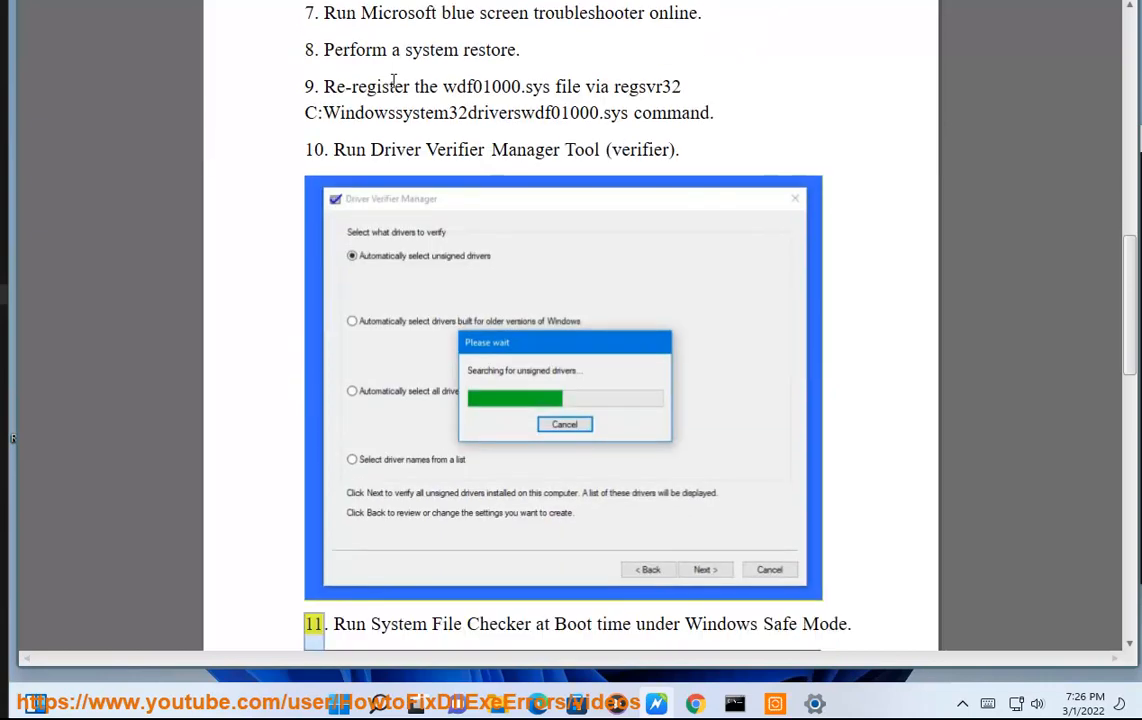
pyautogui.doubleClick(640, 148)
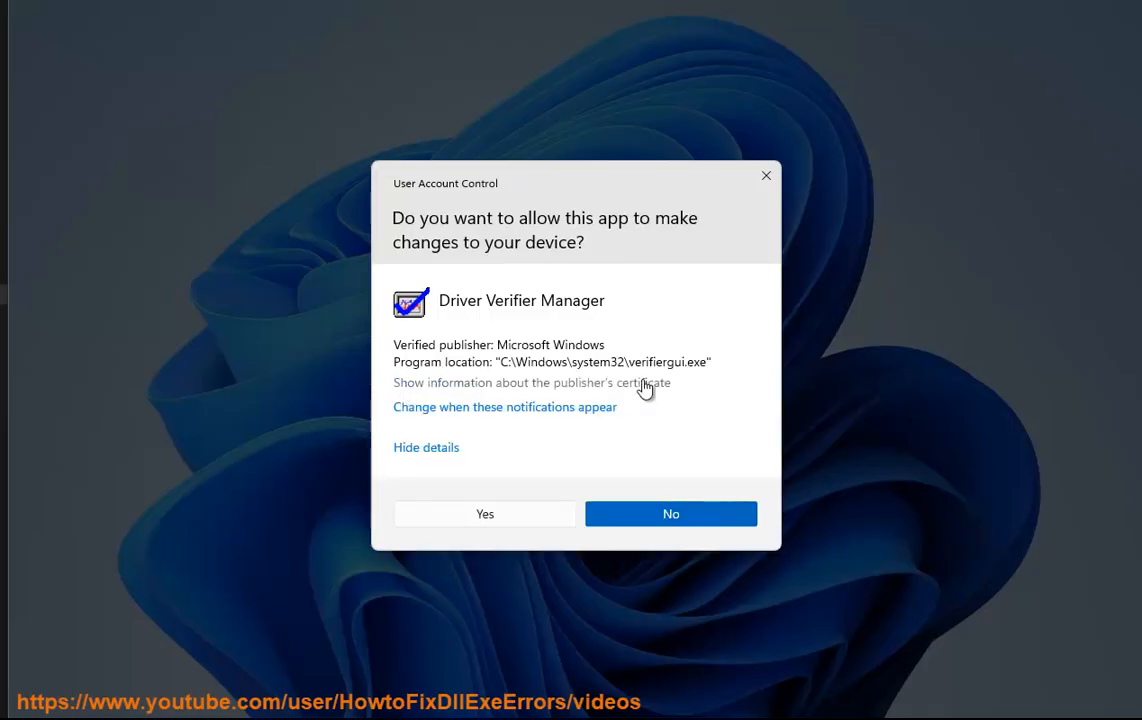
# Allow Driver Verifier Manager through UAC and choose Create standard settings
pyautogui.click(484, 512)
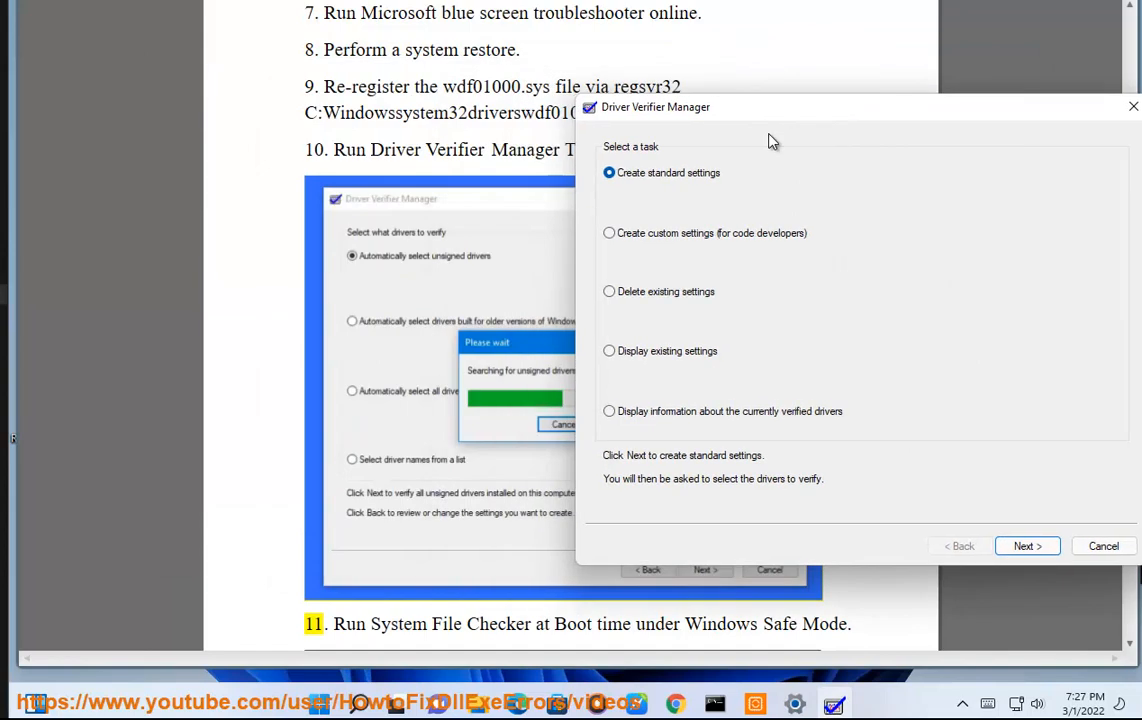
pyautogui.moveTo(664, 388)
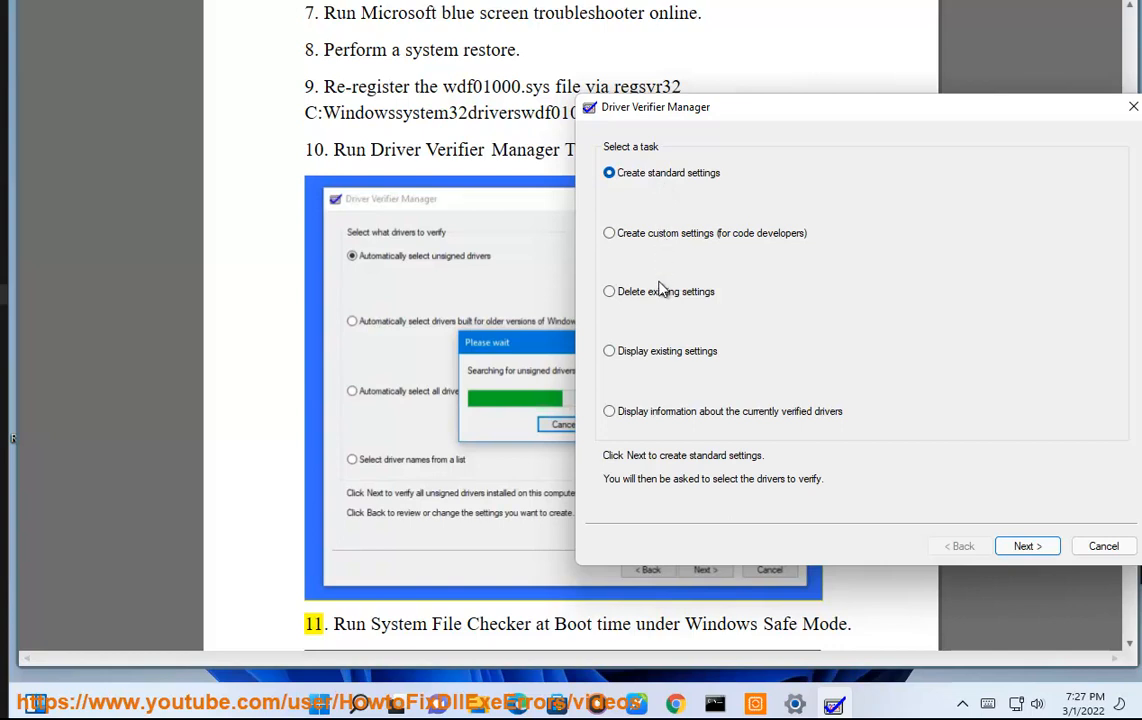
pyautogui.click(608, 352)
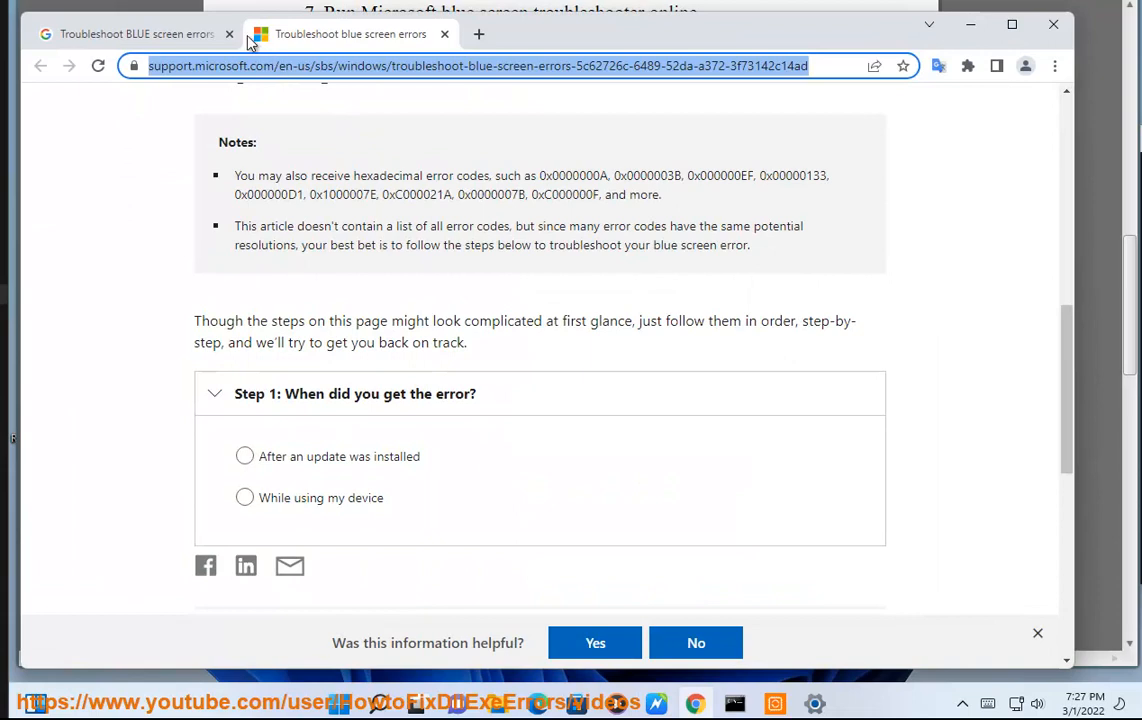
# Search Google for 'how to use verifier', then move the guide on to fix 11
pyautogui.click(136, 32)
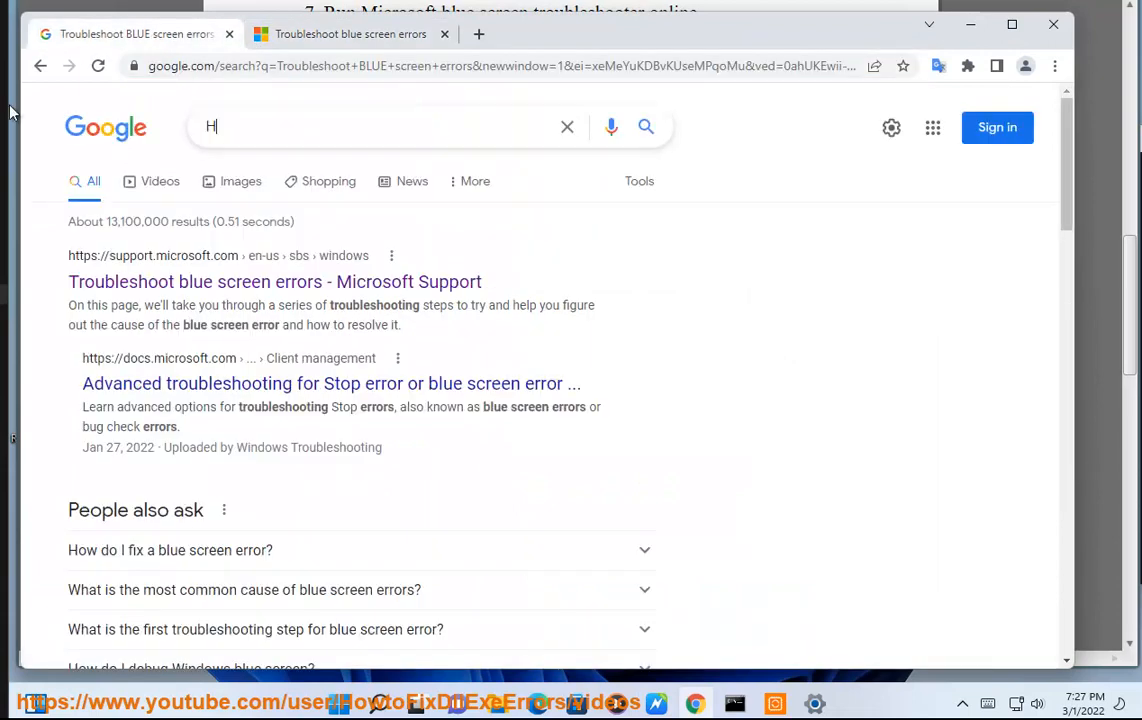
pyautogui.write('OW TO USE verifier')
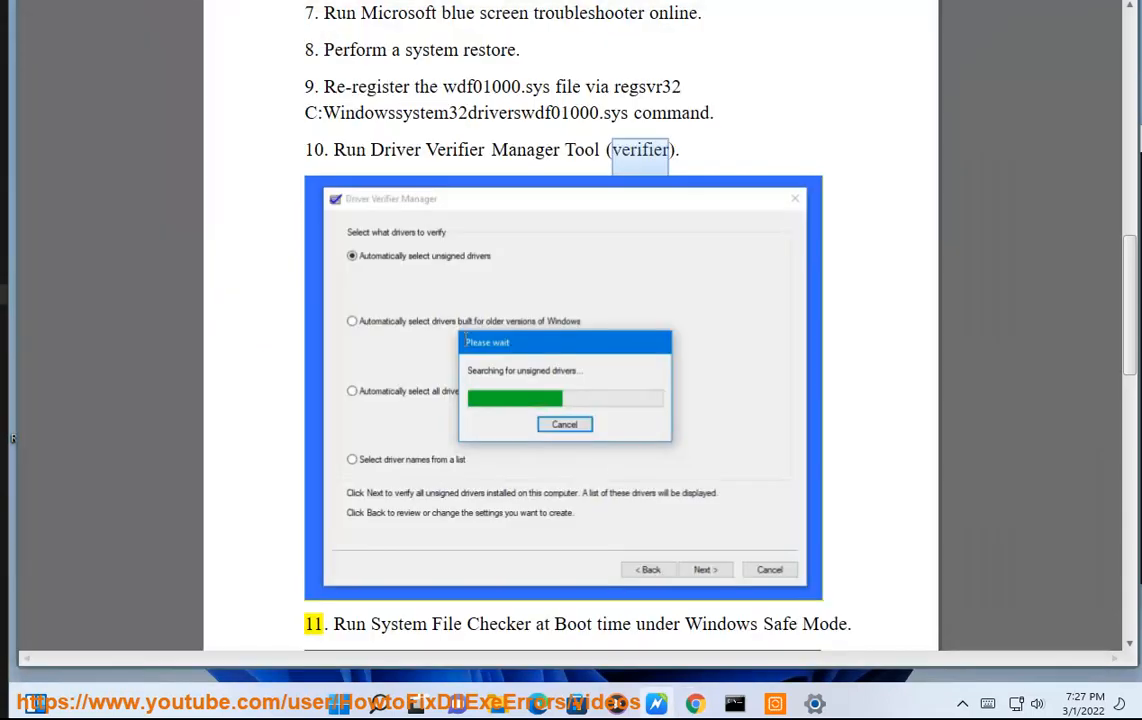
pyautogui.scroll(-3)
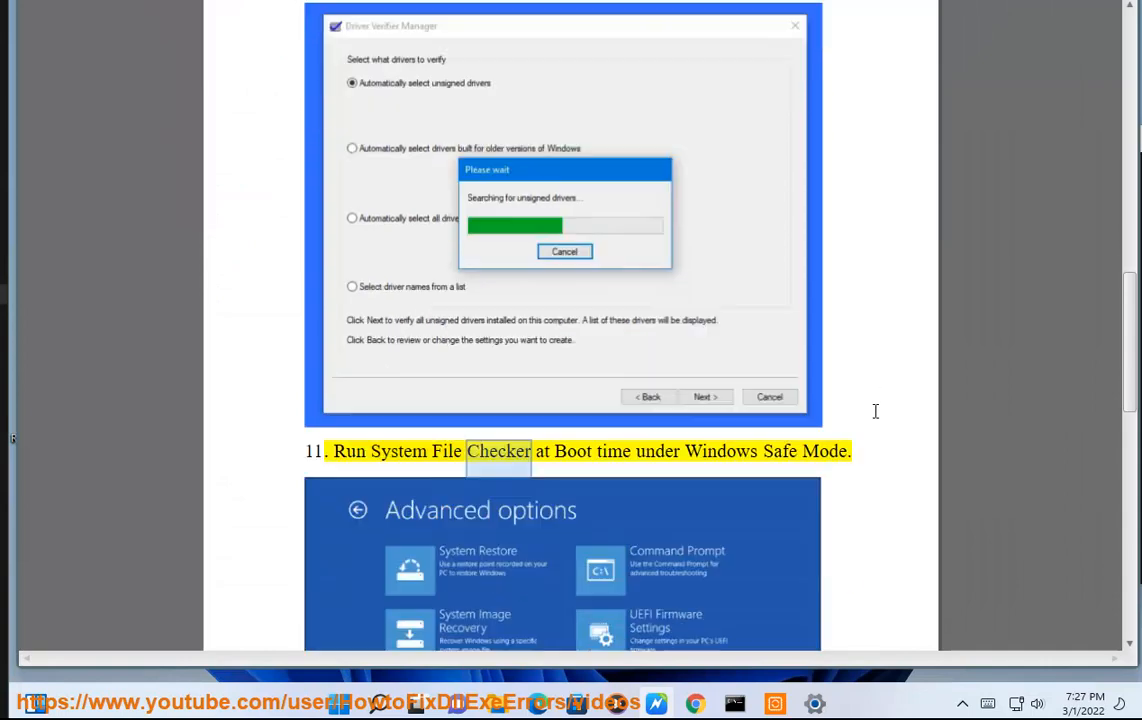
pyautogui.scroll(-3)
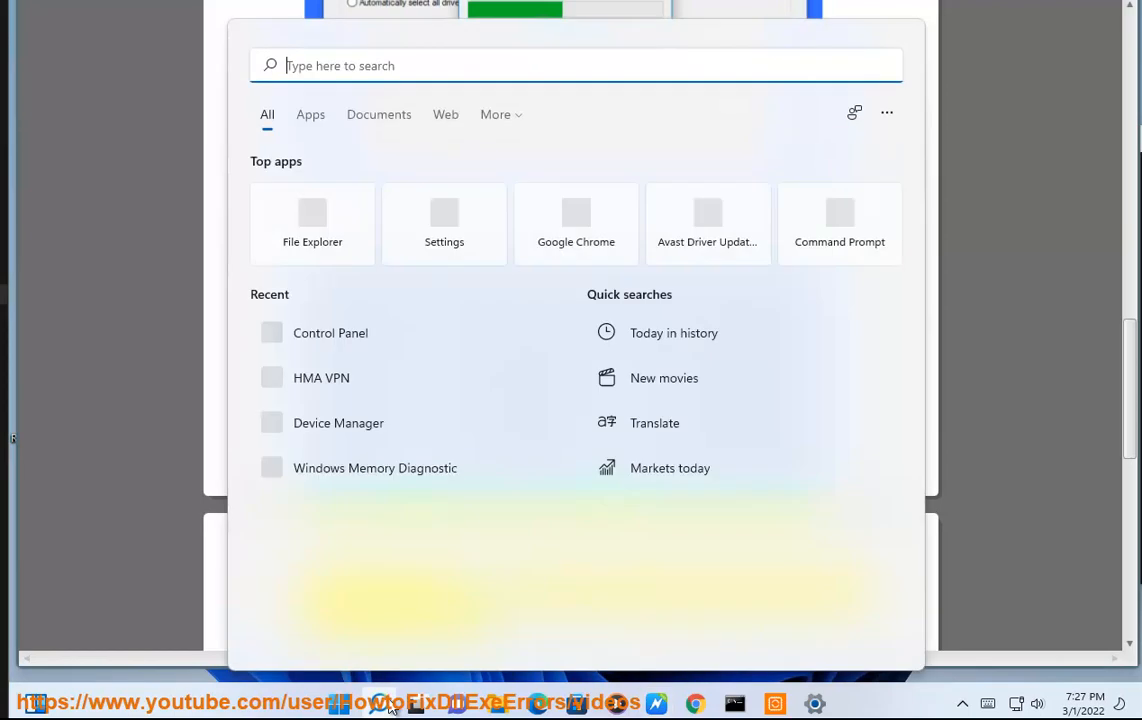
# In msconfig's Boot settings, enable Safe boot in Minimal mode for Windows 11
pyautogui.write('MSC')
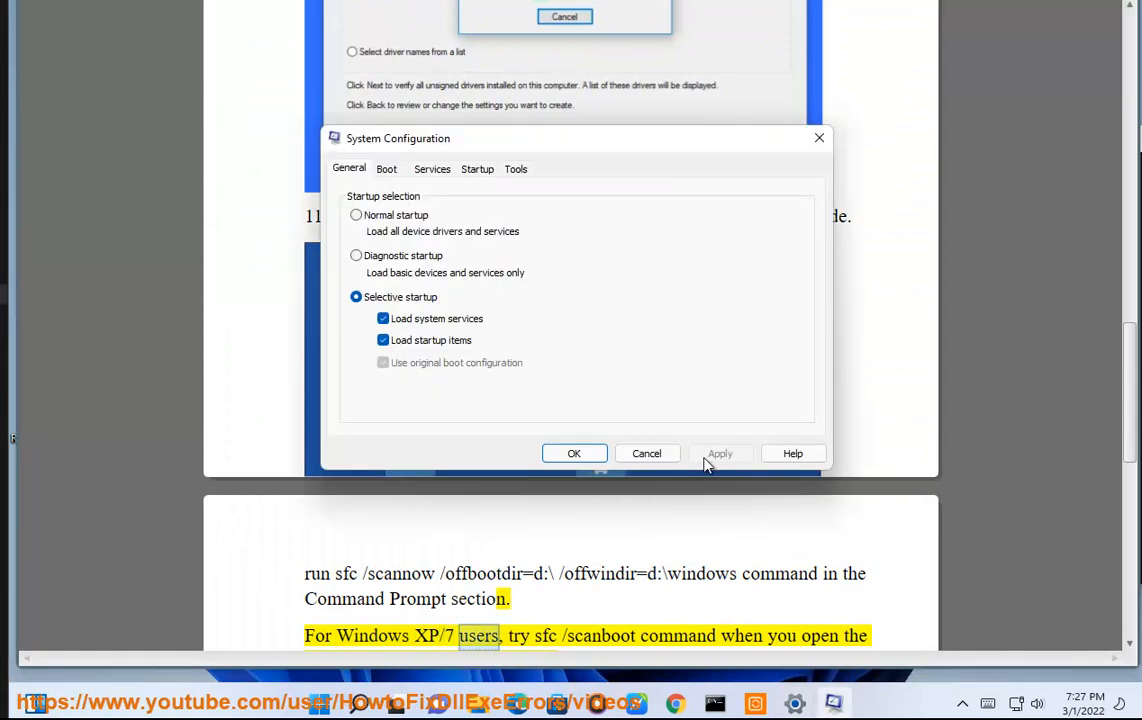
pyautogui.click(386, 168)
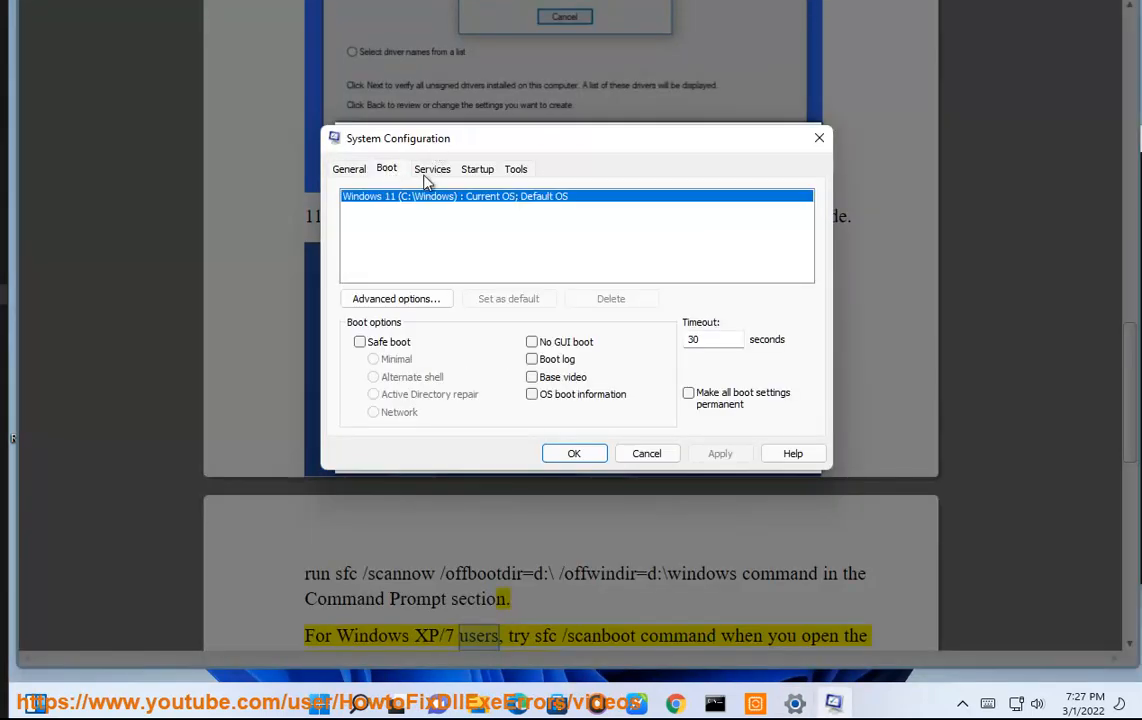
pyautogui.click(360, 340)
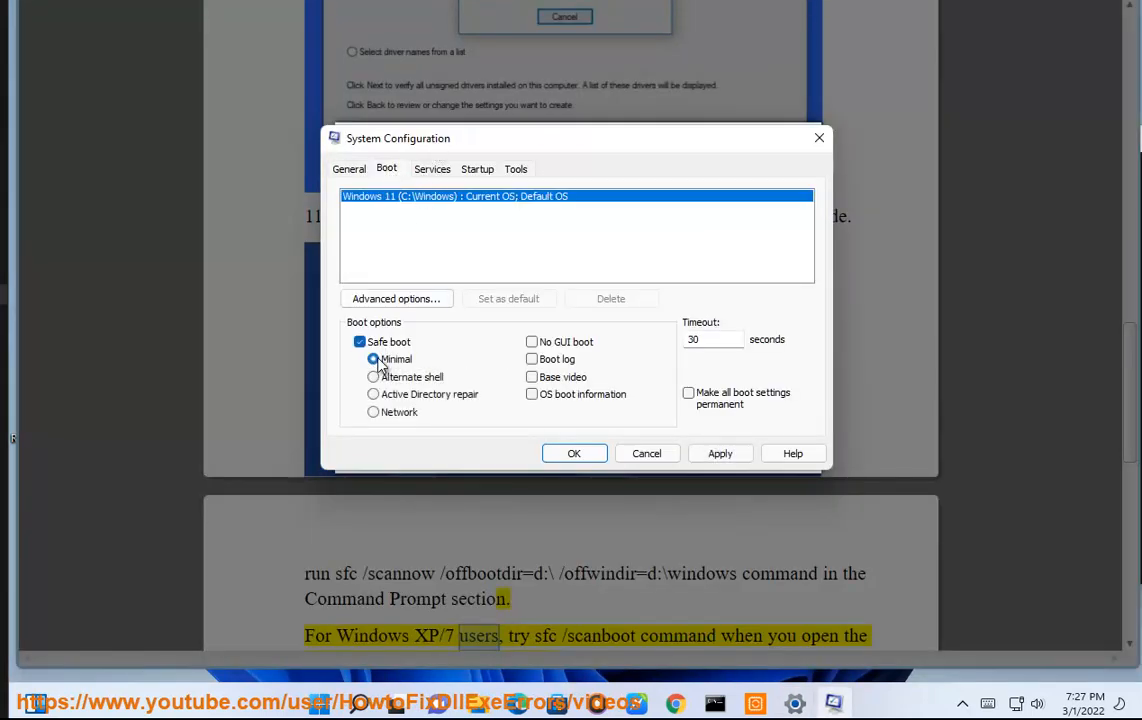
pyautogui.click(372, 360)
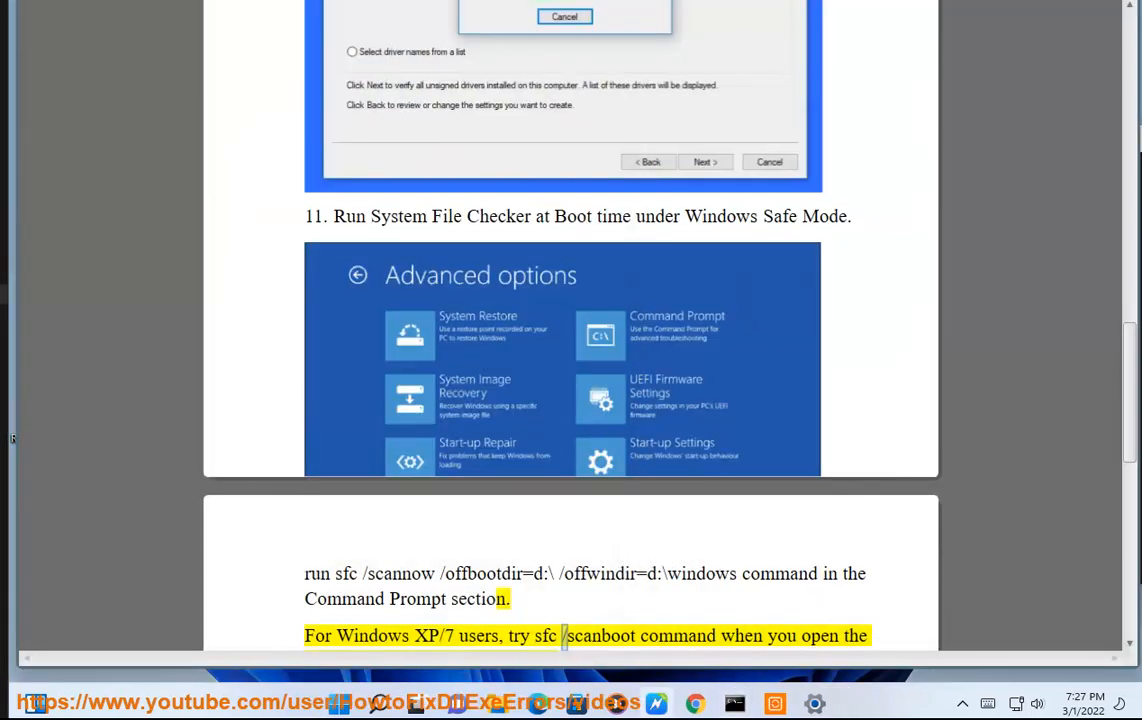
pyautogui.scroll(-3)
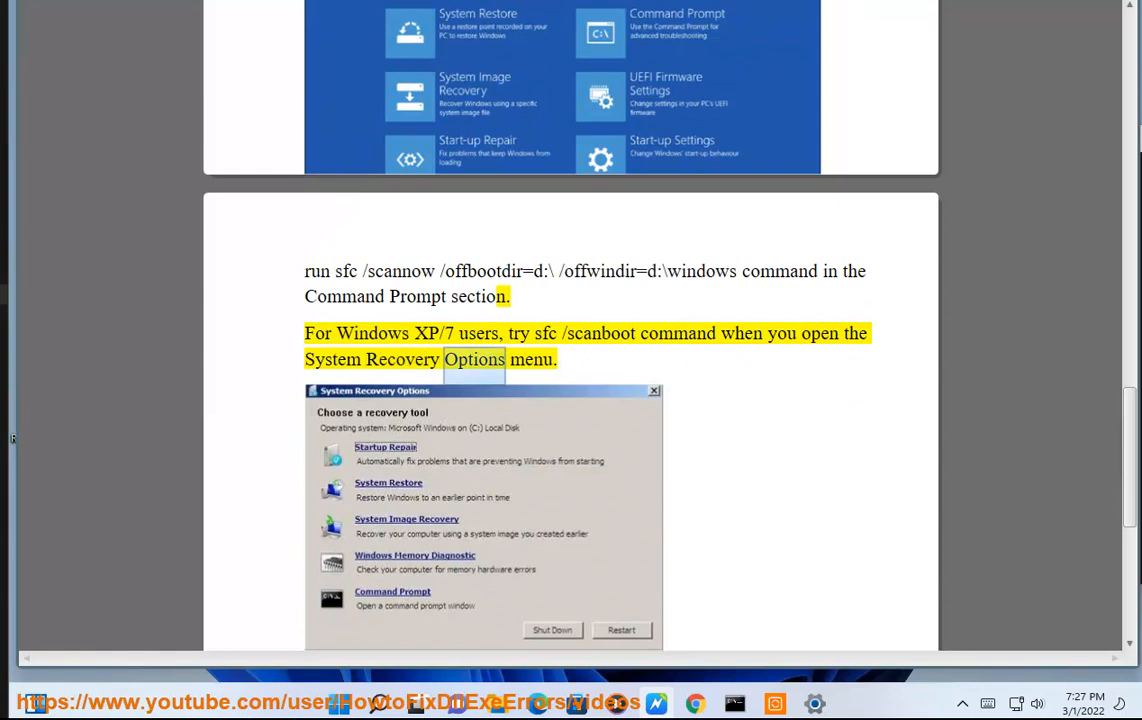